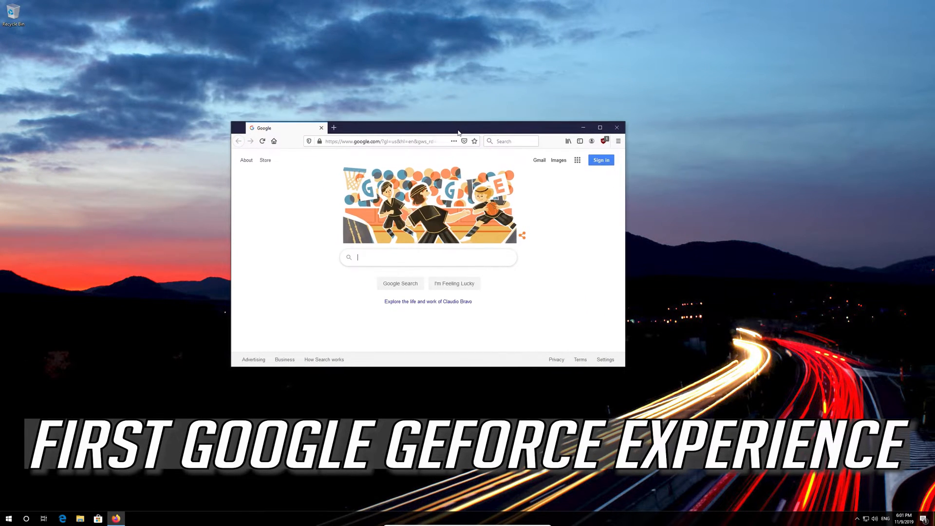
pyautogui.moveTo(388, 274)
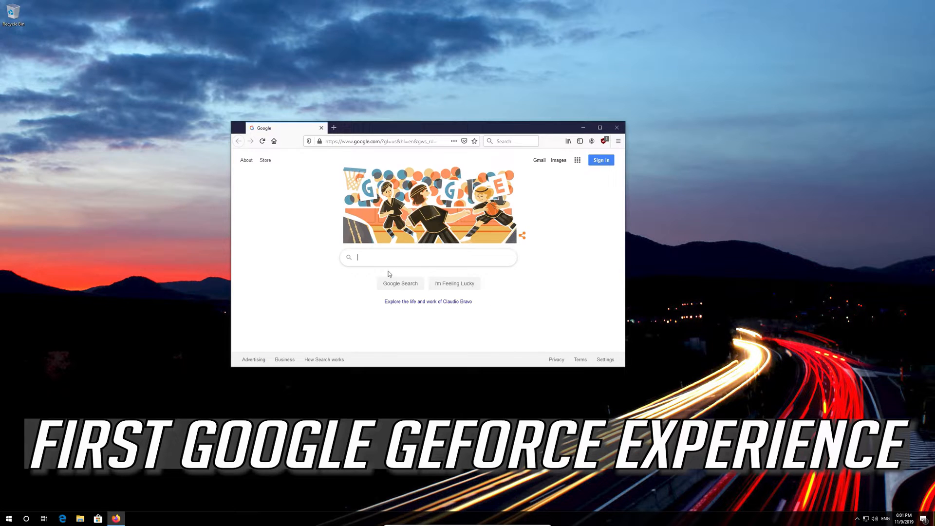
# Search Google for 'geforce experience' and go to NVIDIA's GeForce Experience result
pyautogui.write('geford')
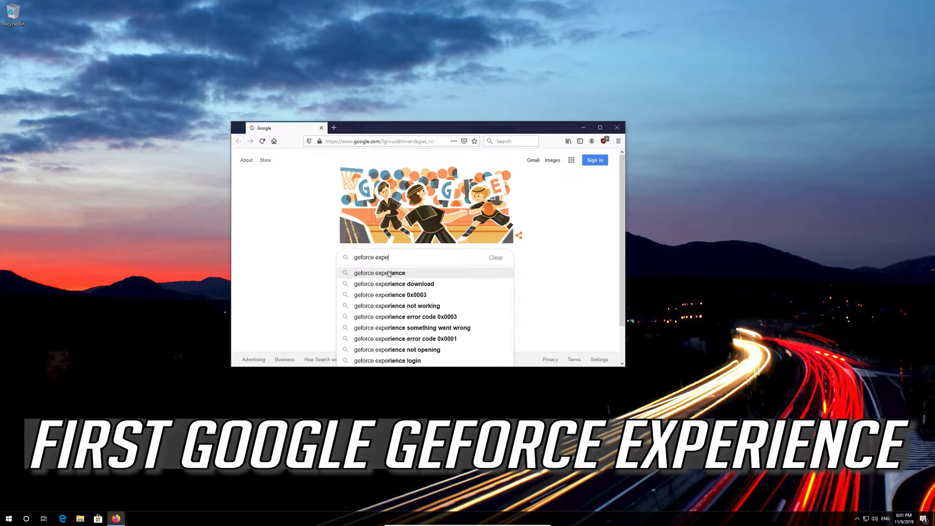
pyautogui.write('rience')
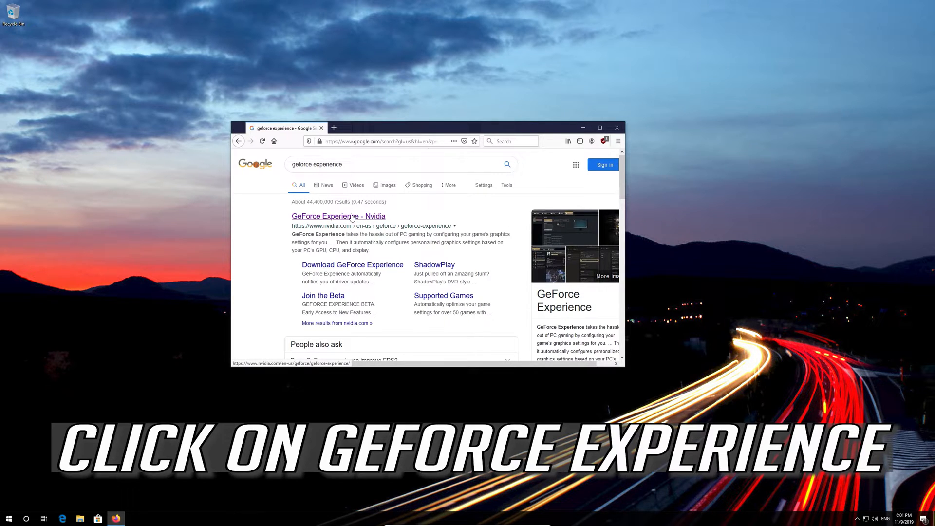
pyautogui.click(338, 216)
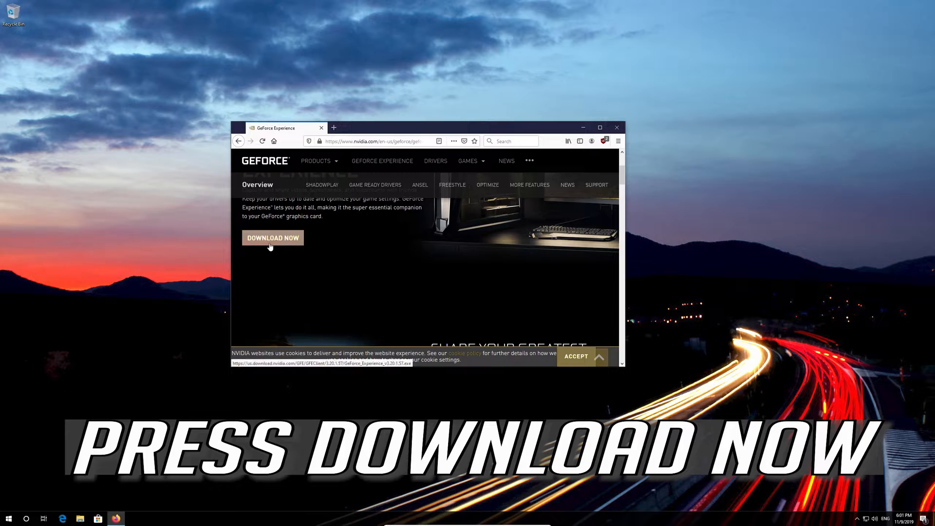
# Download the GeForce Experience installer, run it from the desktop and allow the UAC prompt
pyautogui.click(273, 238)
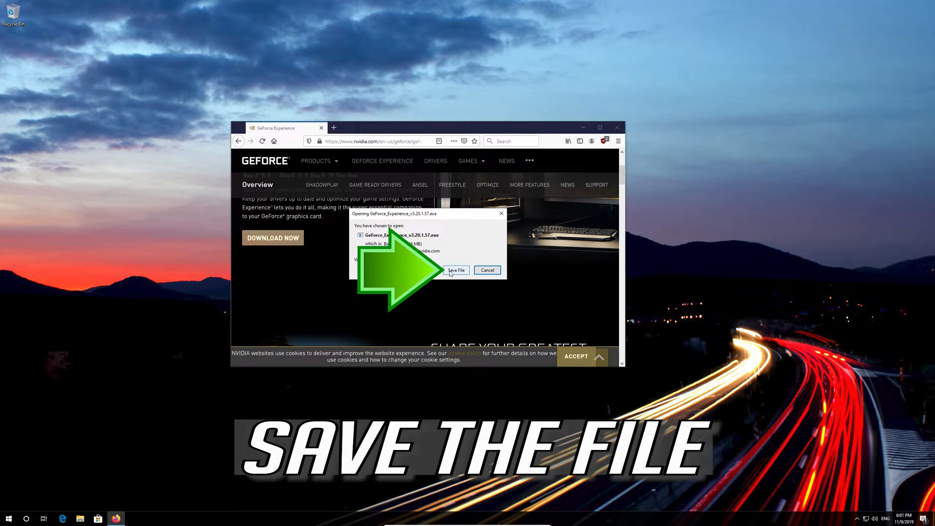
pyautogui.click(456, 270)
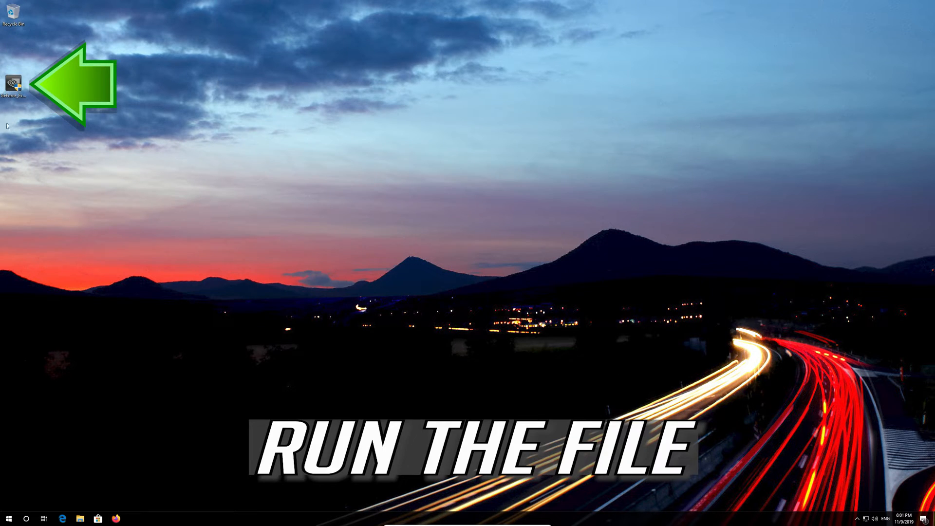
pyautogui.moveTo(13, 84)
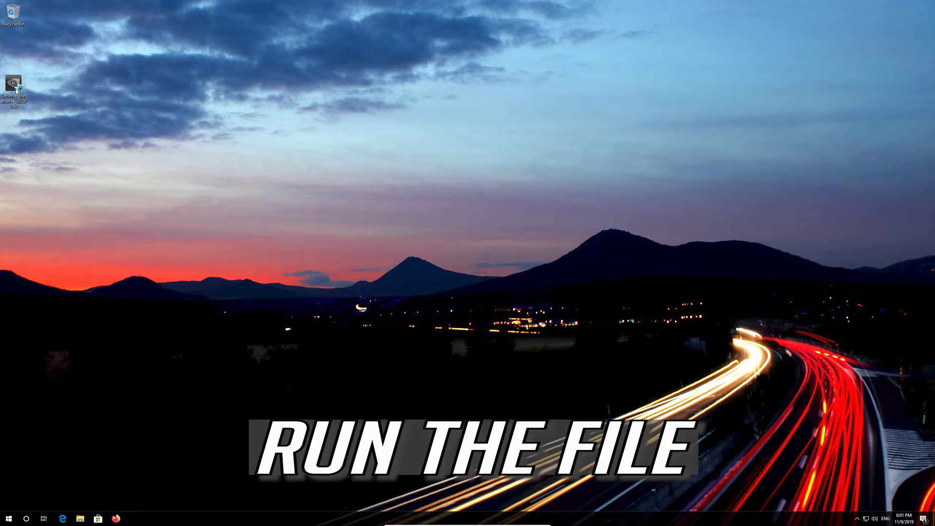
pyautogui.doubleClick(13, 83)
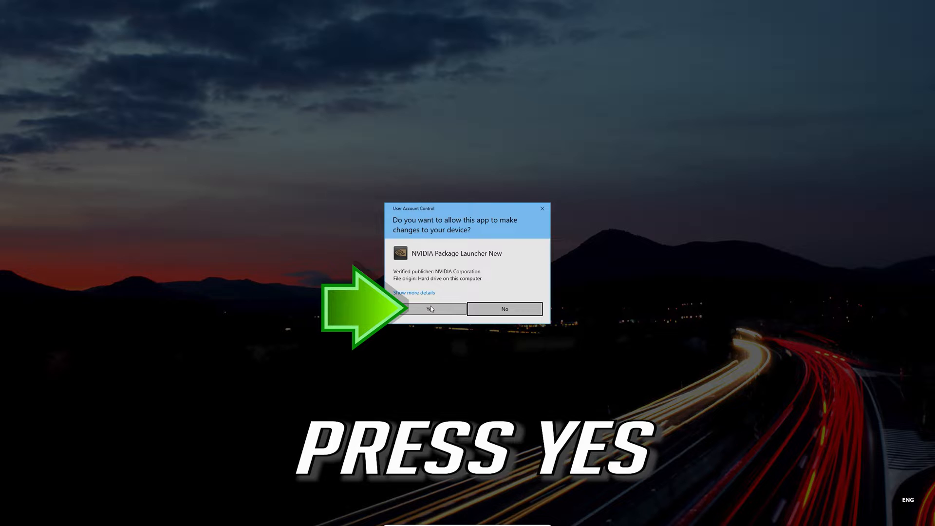
pyautogui.click(430, 308)
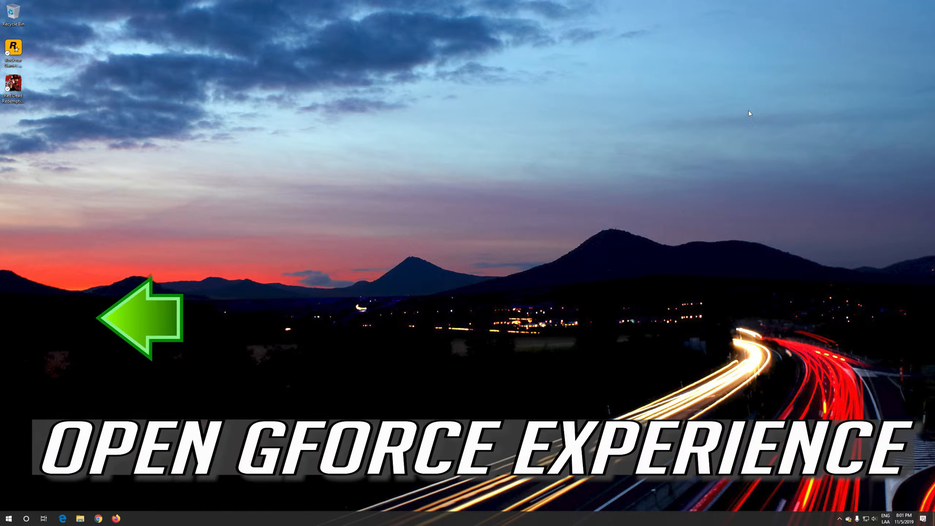
# Launch GeForce Experience from Windows search and go to its Drivers section
pyautogui.write('gfo')
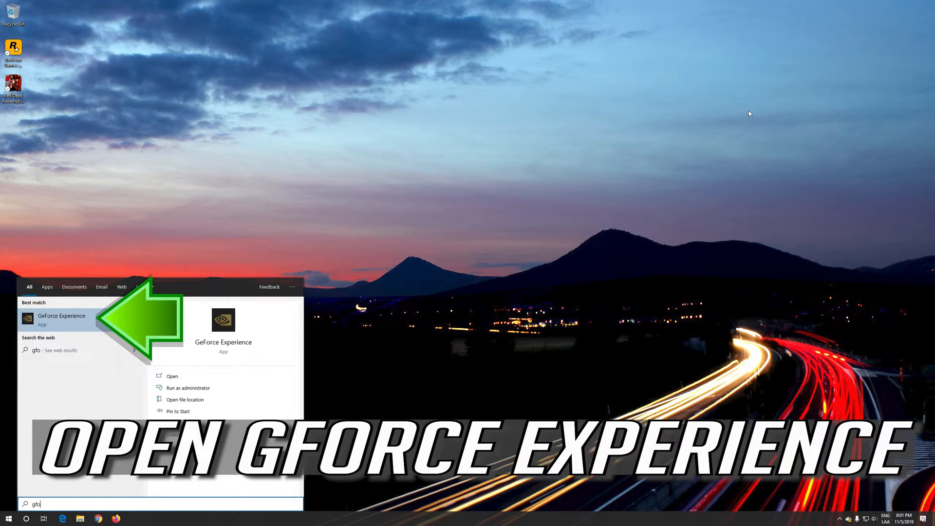
pyautogui.write('rce')
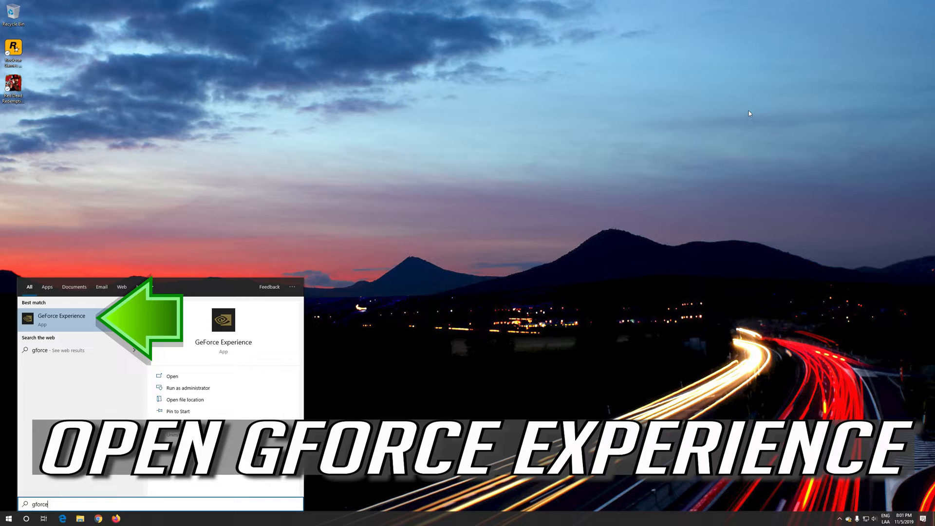
pyautogui.write('experienc')
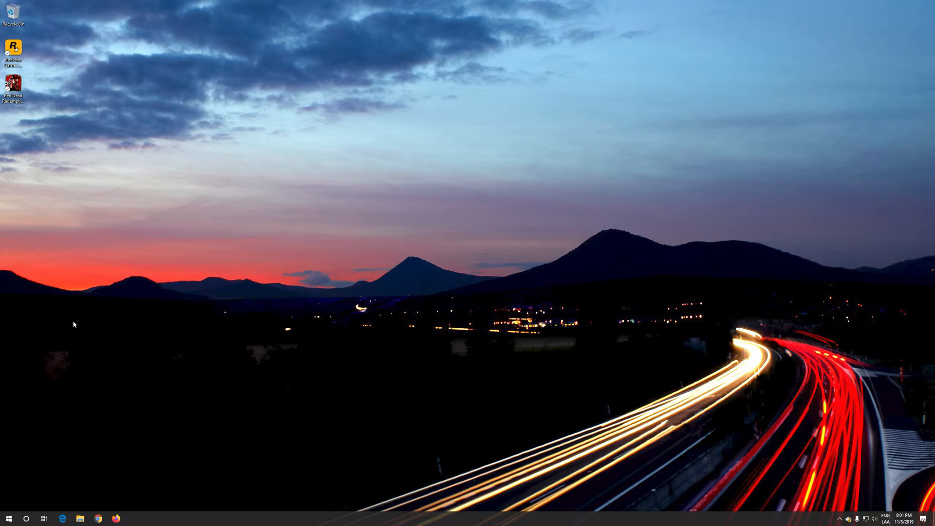
pyautogui.click(134, 518)
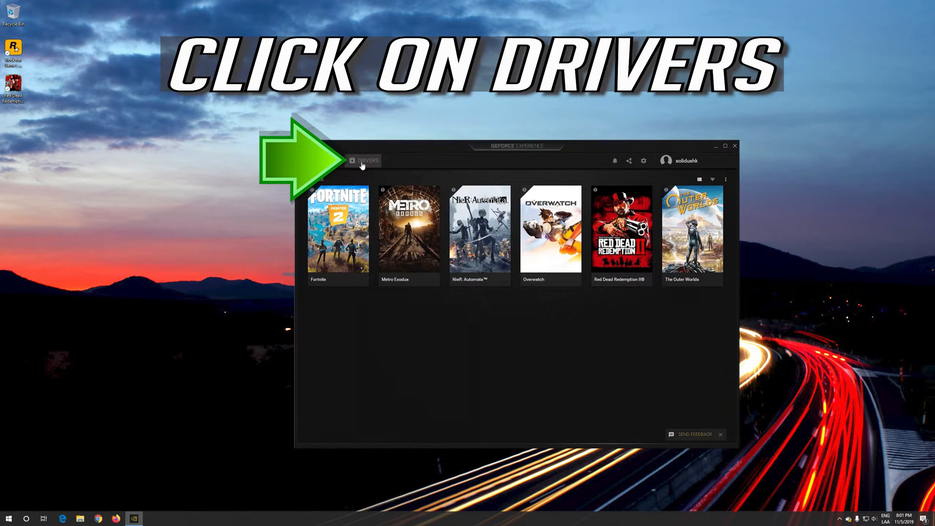
pyautogui.click(367, 160)
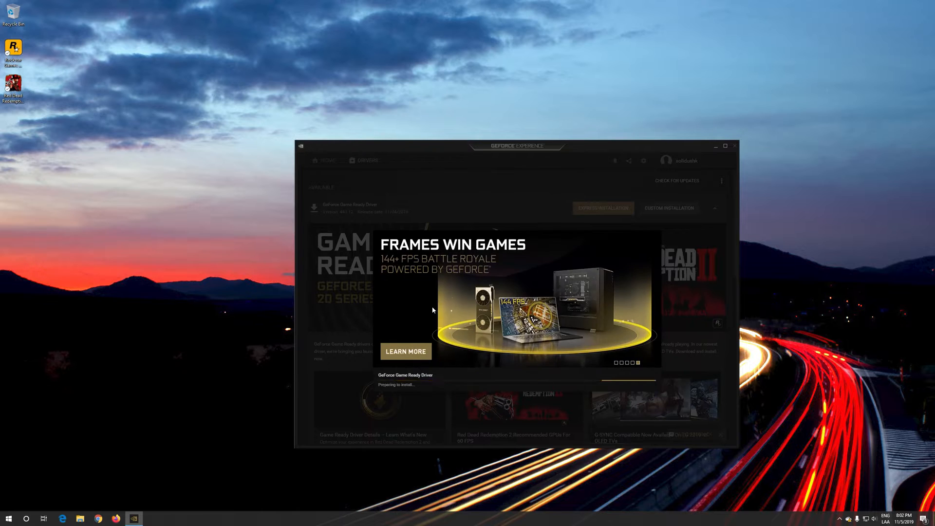
# Confirm the Game Ready Driver installation options and start installing the components
pyautogui.click(668, 207)
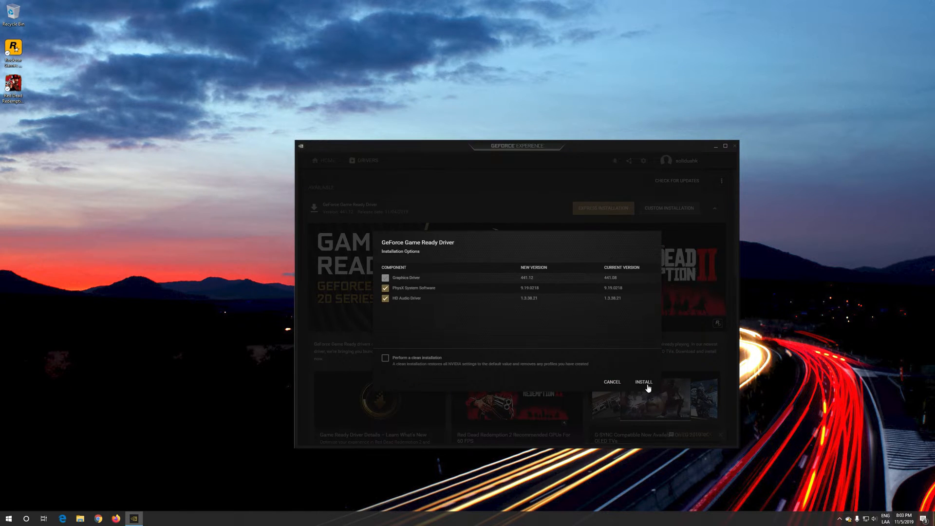
pyautogui.click(644, 381)
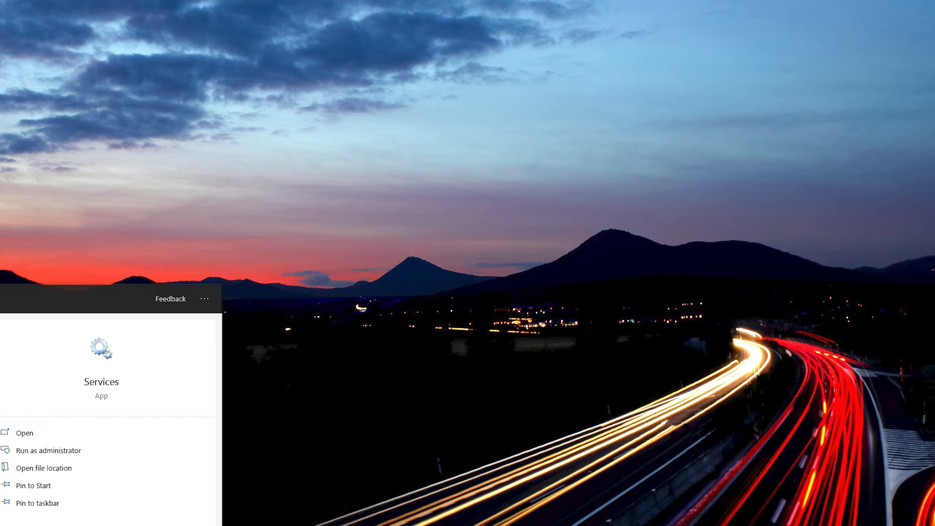
# Launch the Services app and browse the list to the NVIDIA container services
pyautogui.click(24, 432)
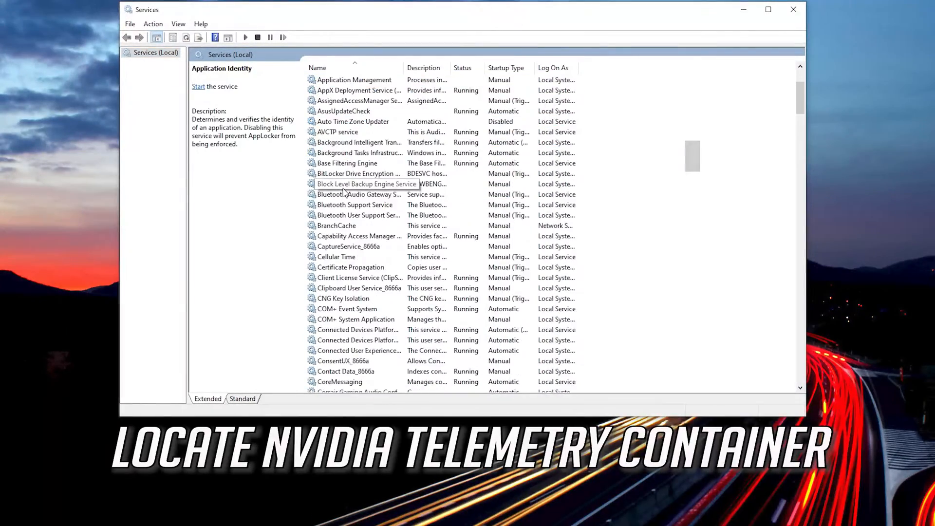
pyautogui.scroll(-3)
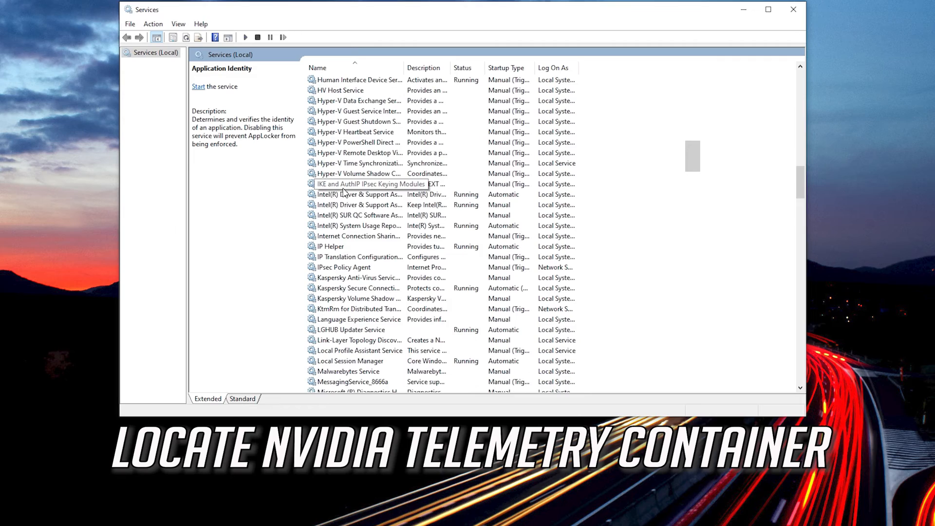
pyautogui.scroll(-3)
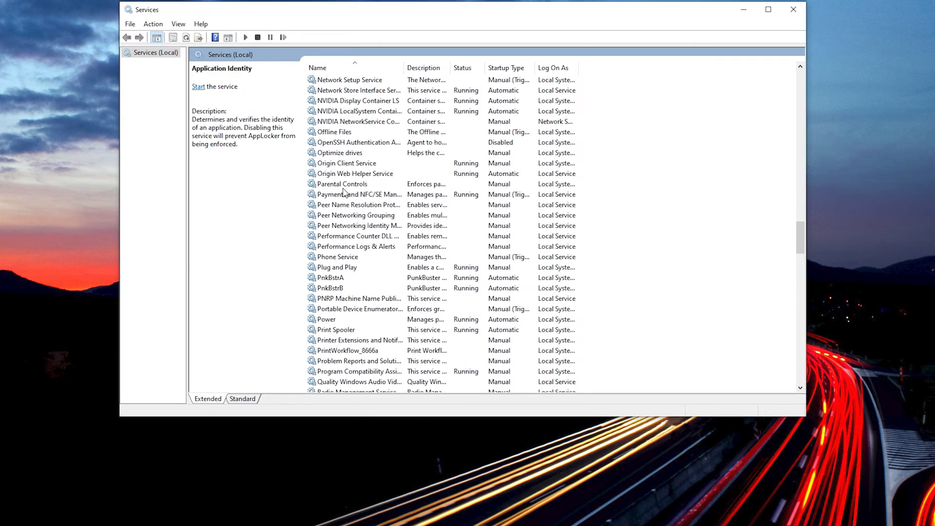
pyautogui.scroll(-3)
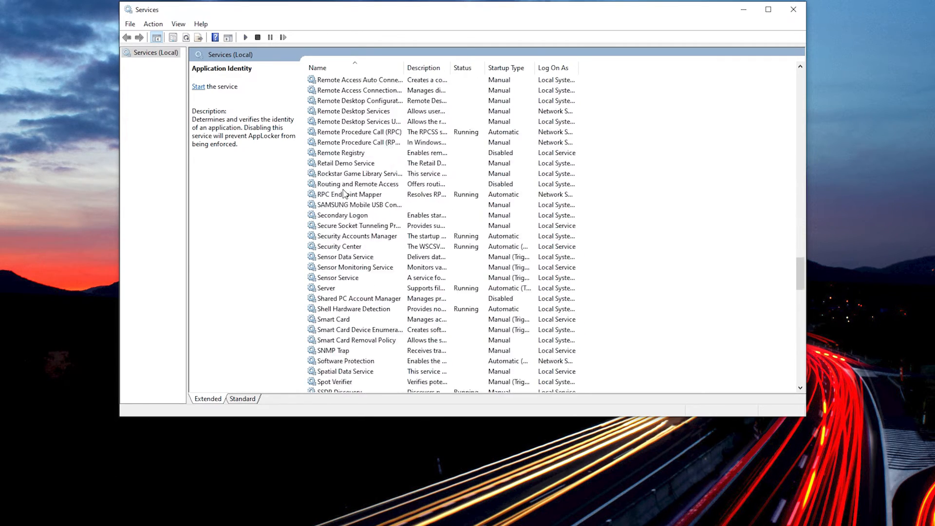
pyautogui.scroll(3)
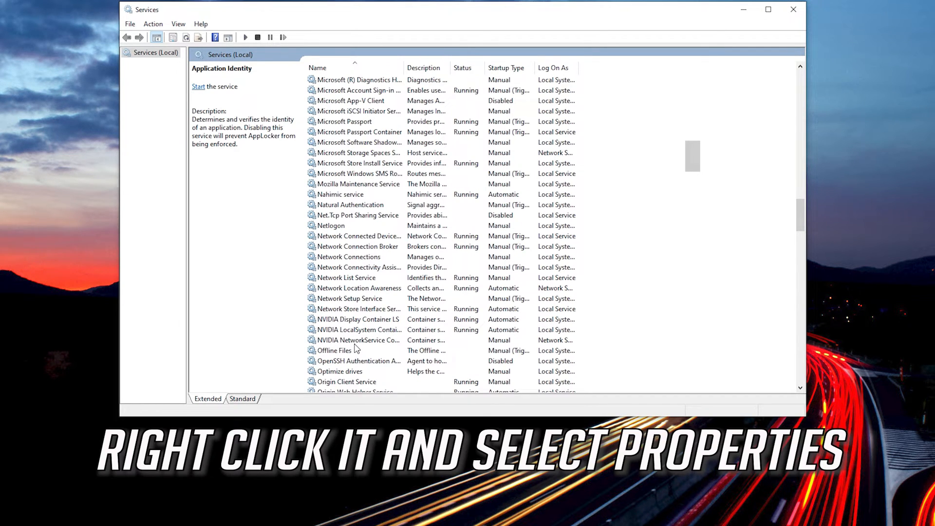
# Show the Log On settings of the NVIDIA NetworkService Container service
pyautogui.rightClick(354, 340)
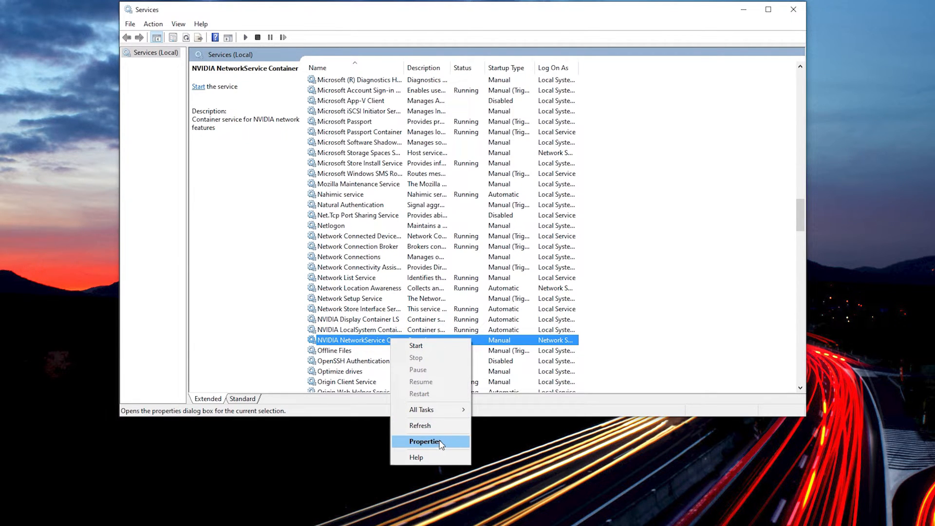
pyautogui.click(425, 441)
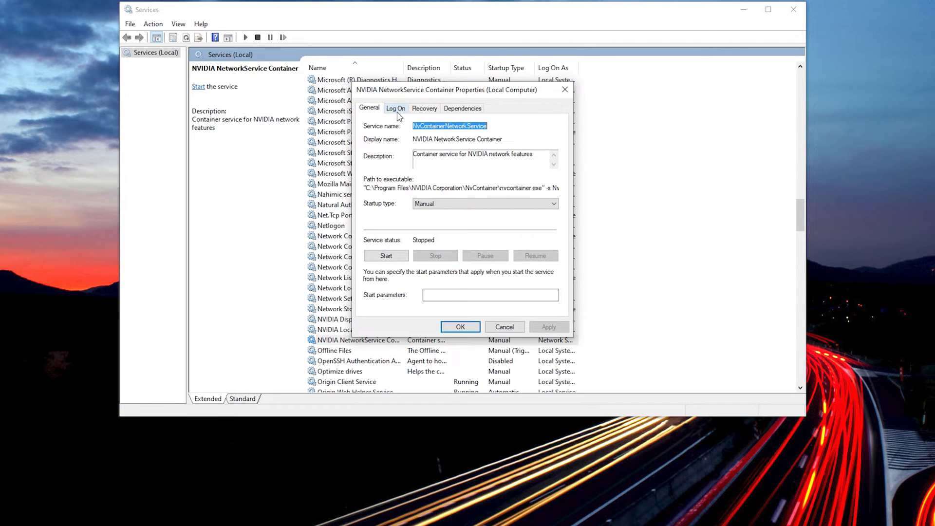
pyautogui.moveTo(398, 111)
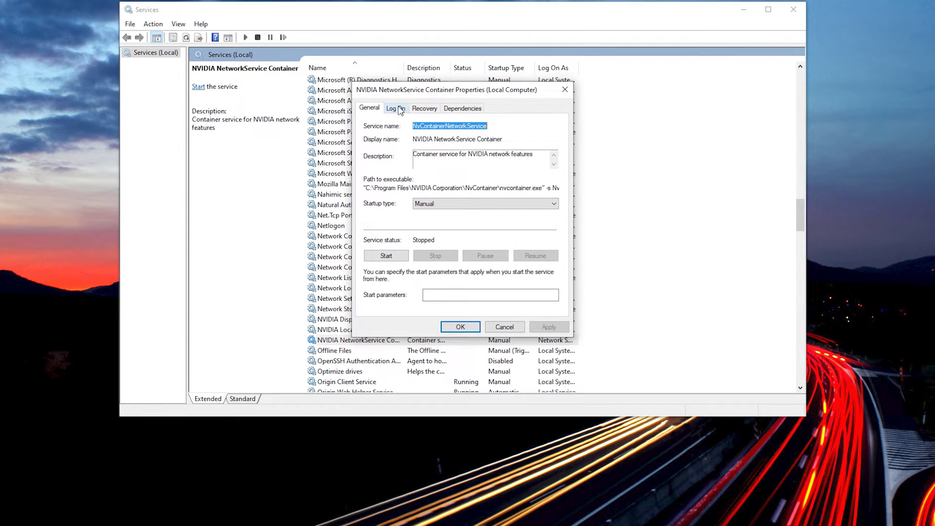
pyautogui.click(396, 108)
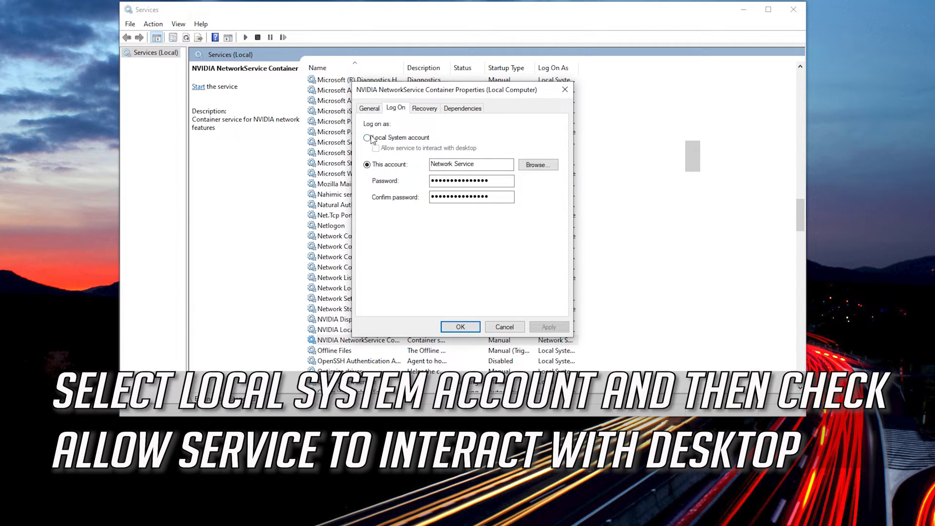
# Set it to log on as Local System account, allowed to interact with the desktop, and apply
pyautogui.click(368, 137)
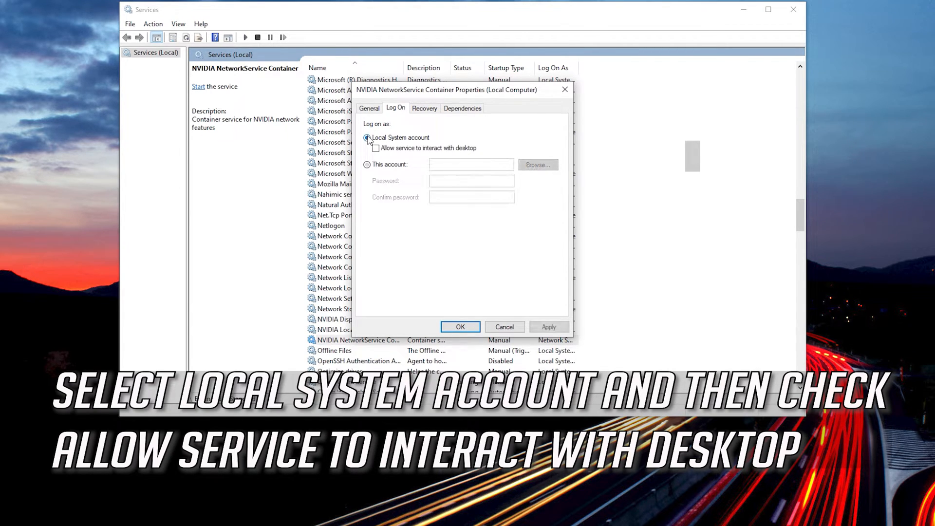
pyautogui.click(367, 137)
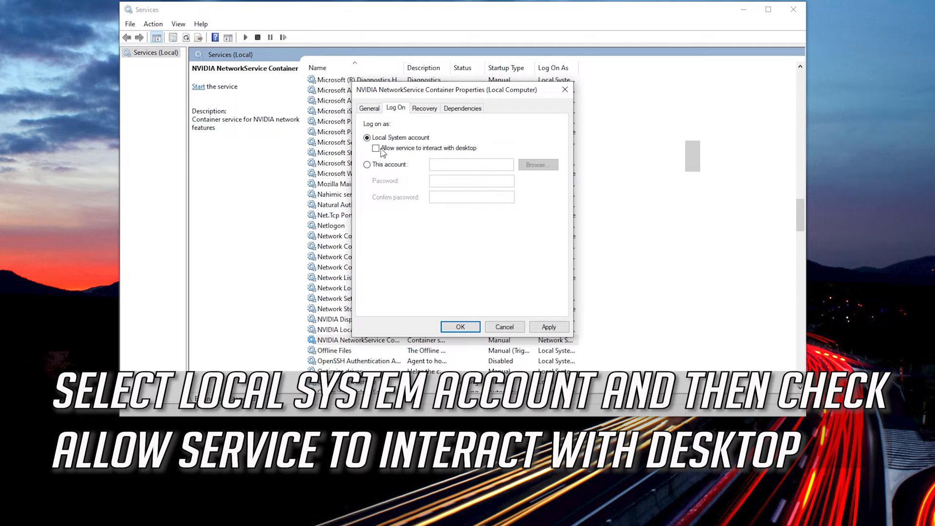
pyautogui.click(375, 148)
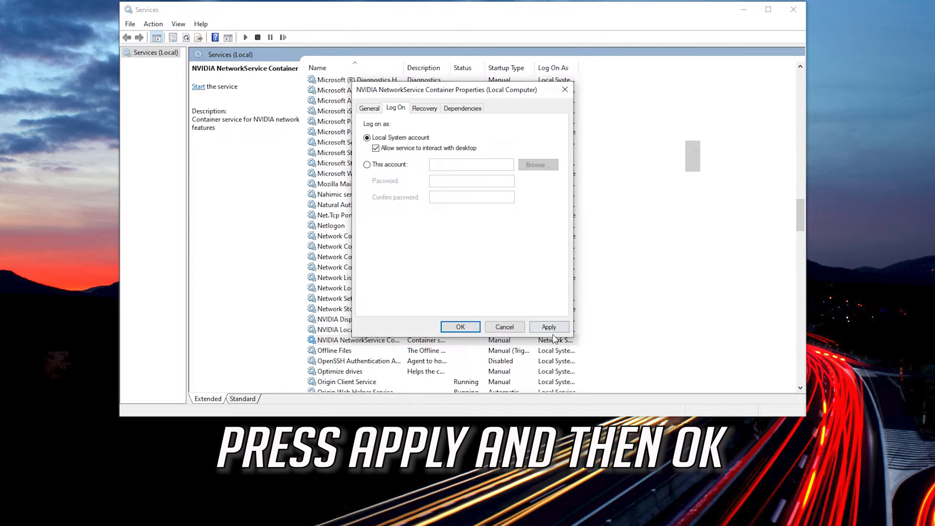
pyautogui.click(548, 327)
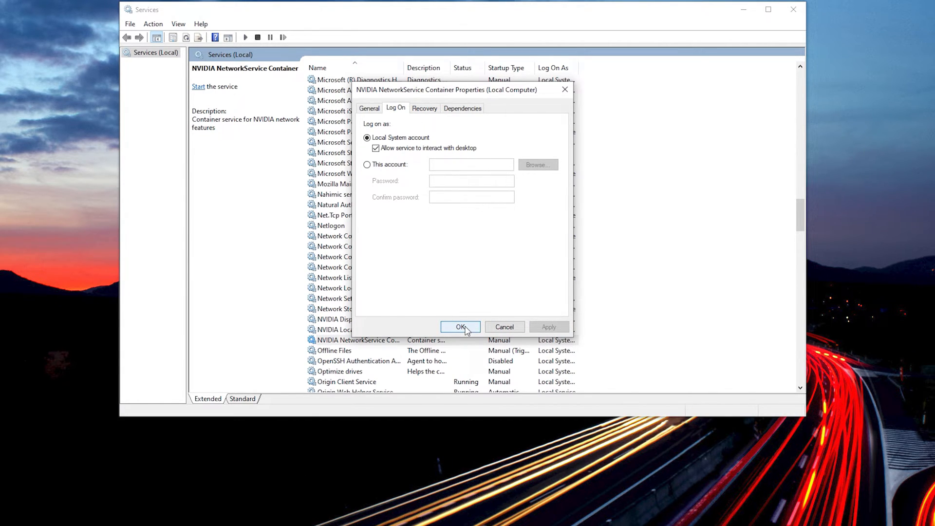
pyautogui.click(460, 327)
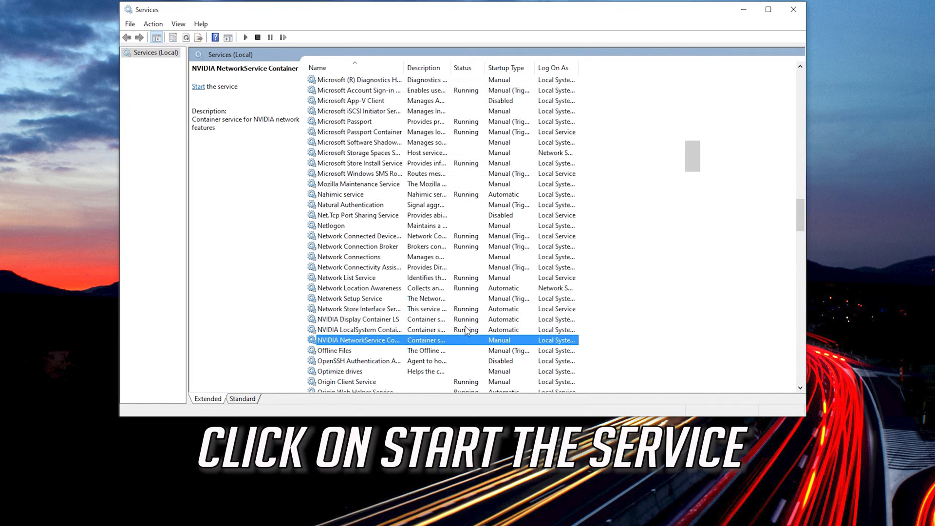
pyautogui.moveTo(197, 89)
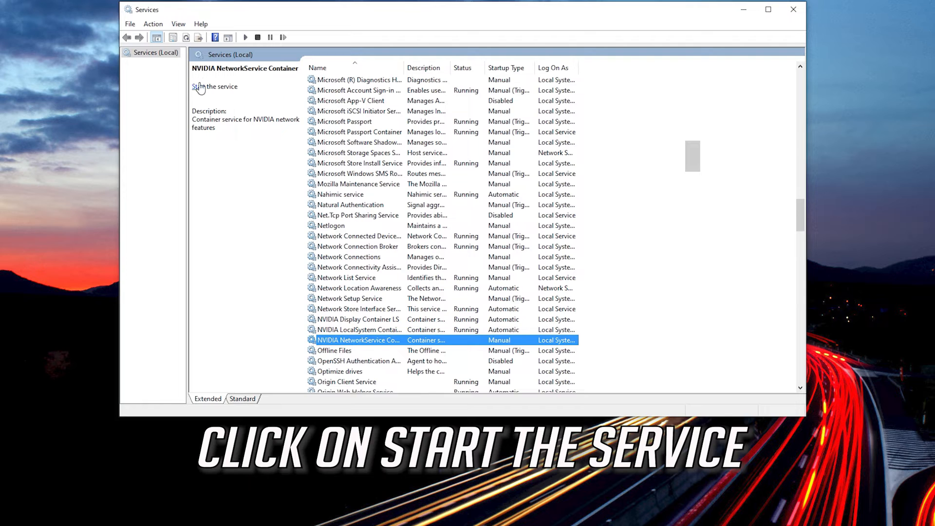
# Start the NVIDIA NetworkService Container service, then launch GeForce Experience from Windows Search
pyautogui.click(215, 87)
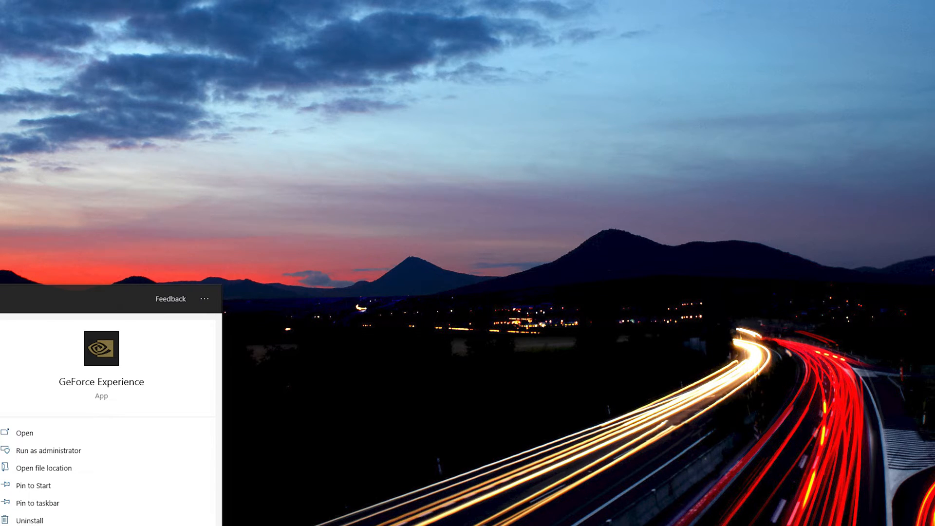
pyautogui.click(24, 432)
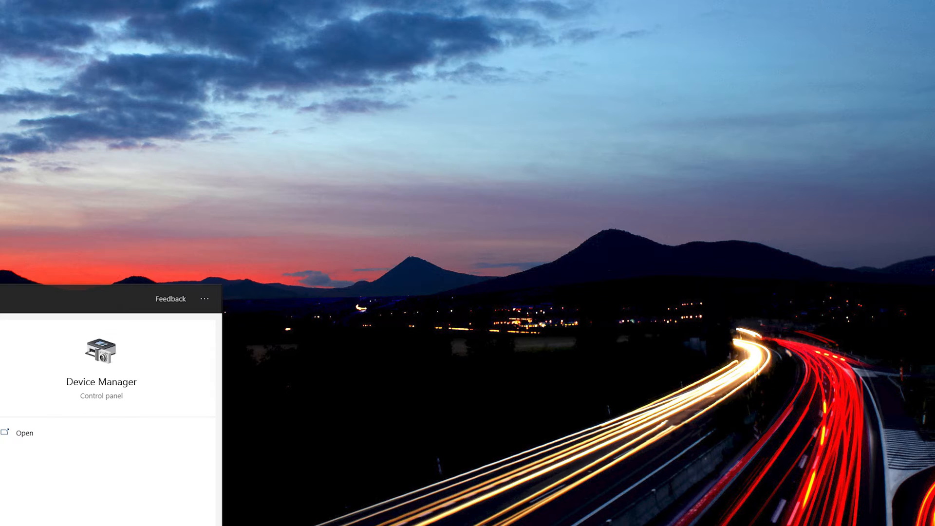
# Launch Device Manager from the Windows Search result
pyautogui.click(24, 432)
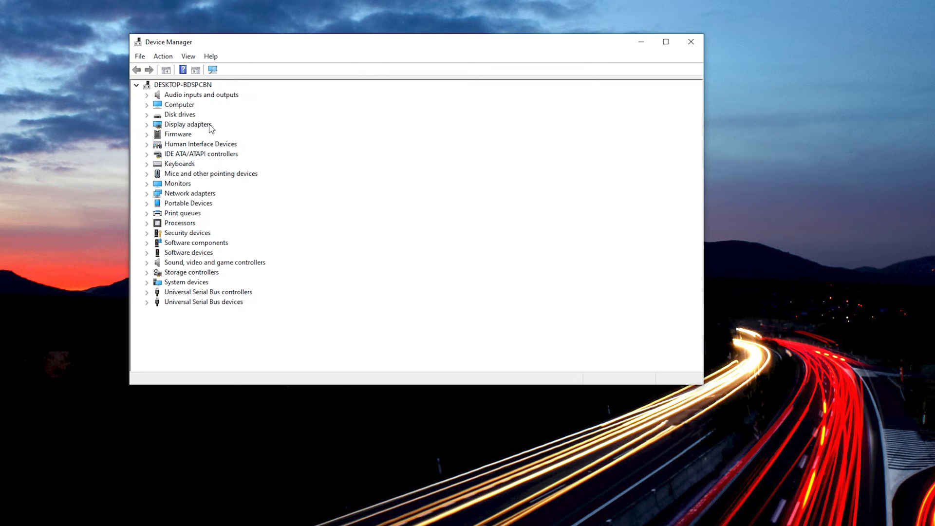
# Show the Driver details of the NVIDIA GeForce GTX 1080 Ti under Display adapters
pyautogui.click(147, 124)
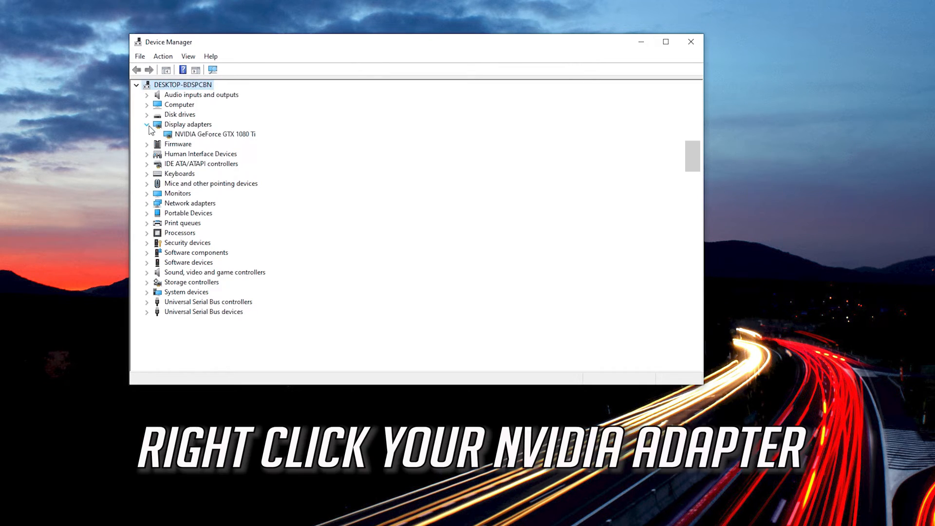
pyautogui.click(213, 133)
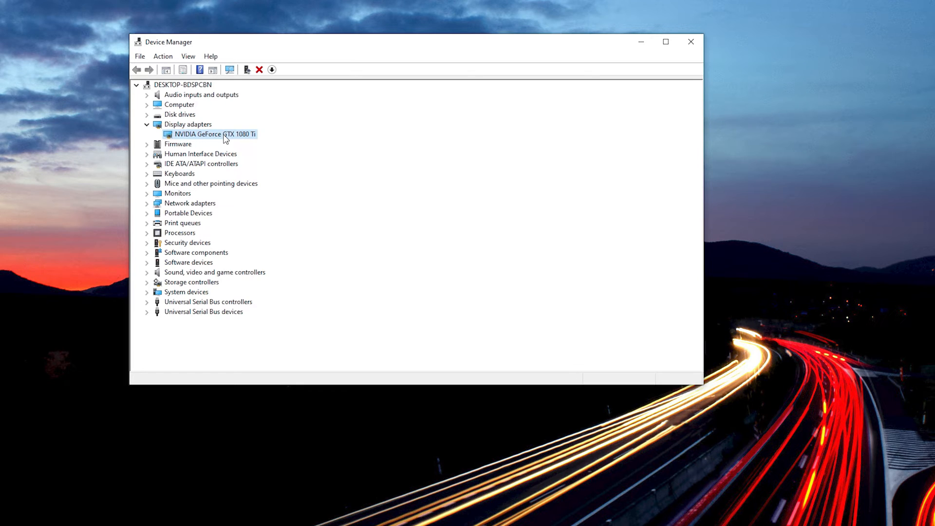
pyautogui.rightClick(212, 133)
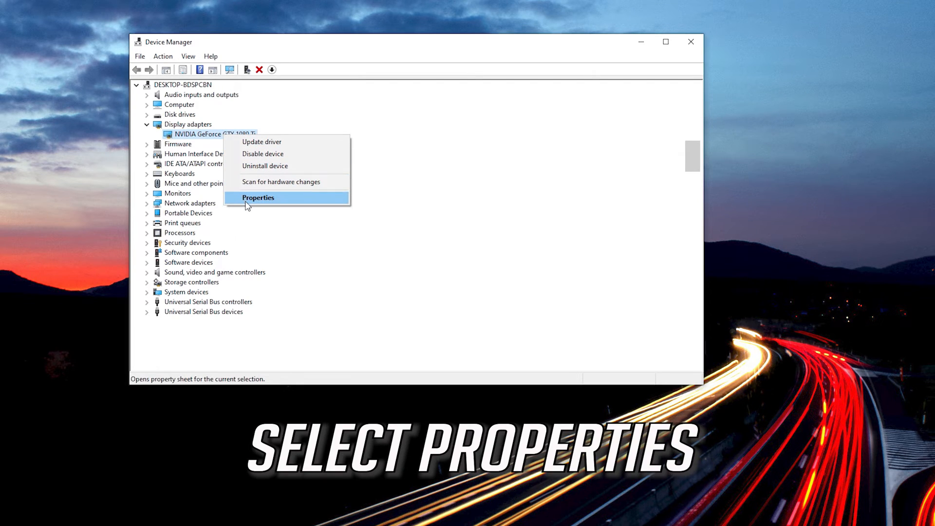
pyautogui.moveTo(293, 201)
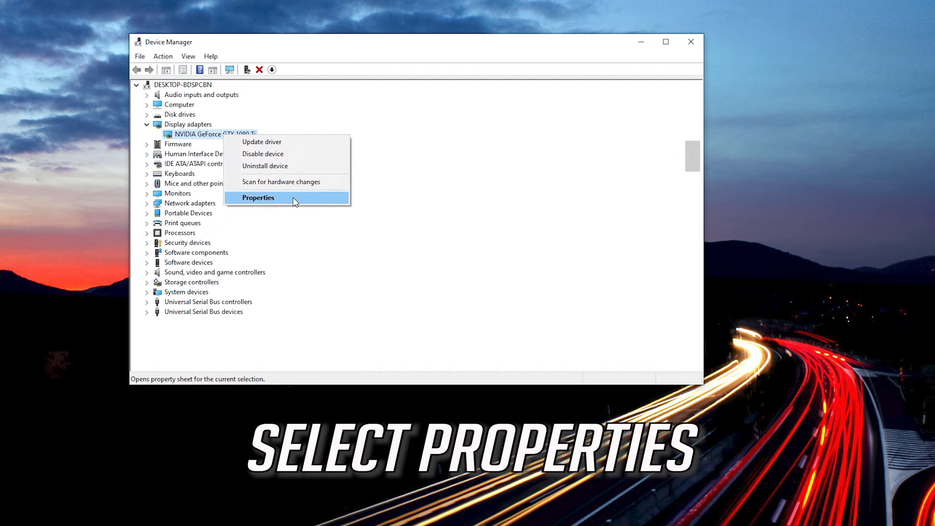
pyautogui.click(257, 198)
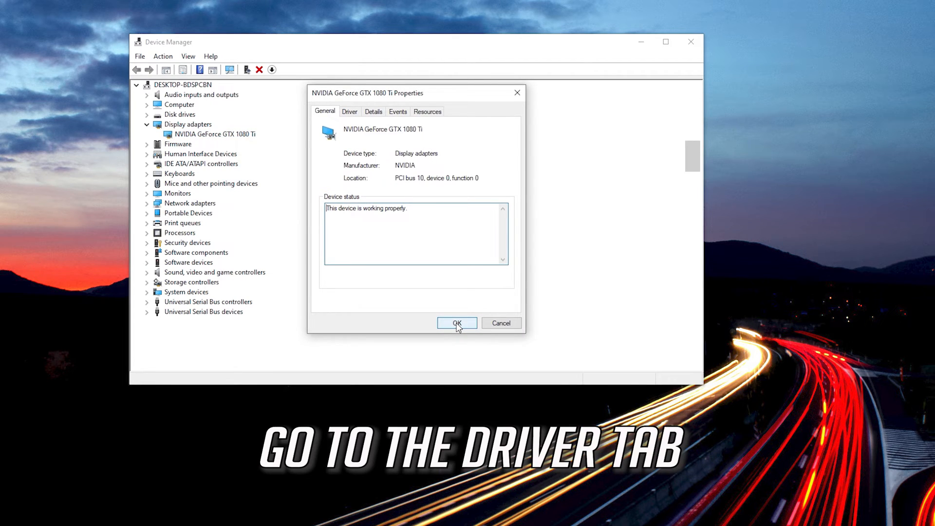
pyautogui.moveTo(373, 111)
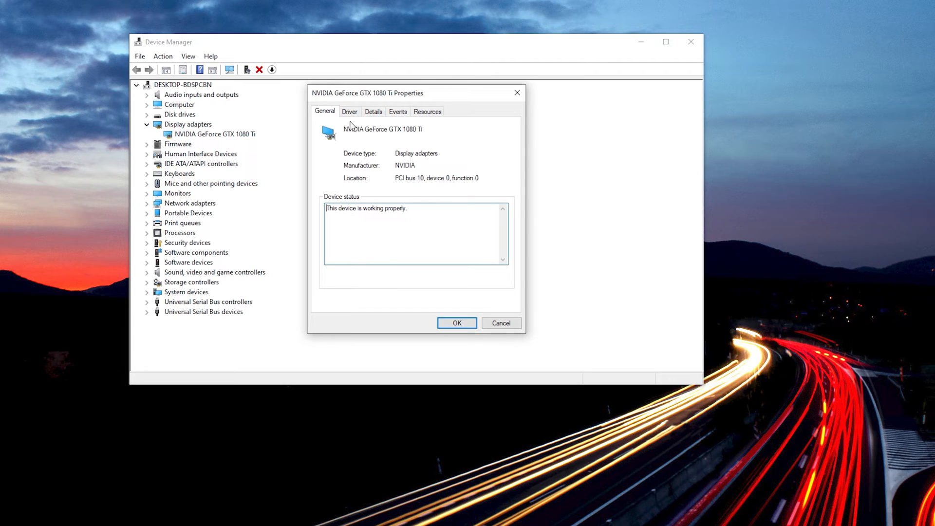
pyautogui.click(349, 111)
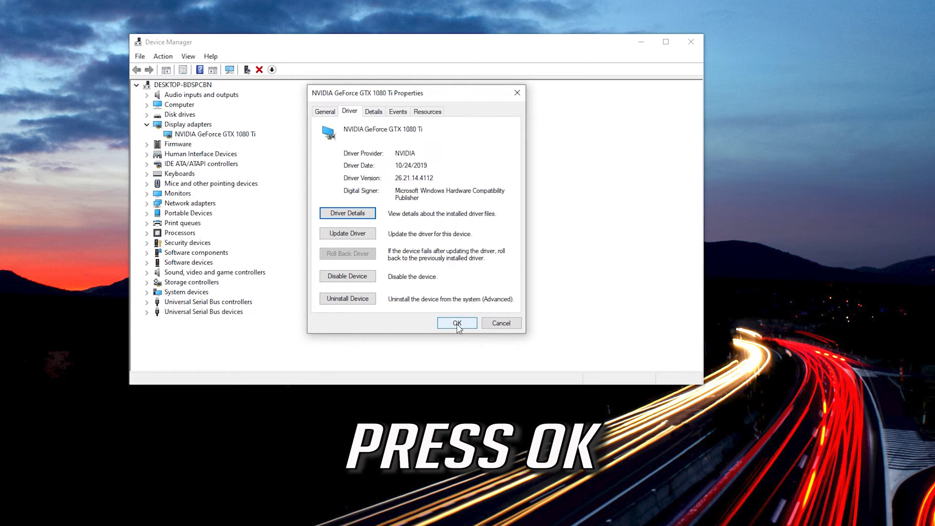
# Close the adapter properties, then reopen them on the Driver details to recheck the device
pyautogui.click(456, 323)
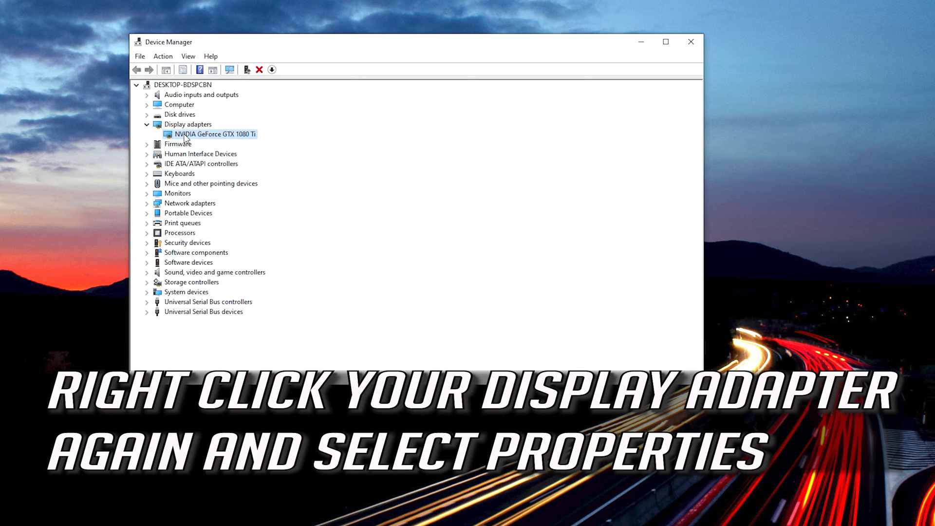
pyautogui.rightClick(208, 134)
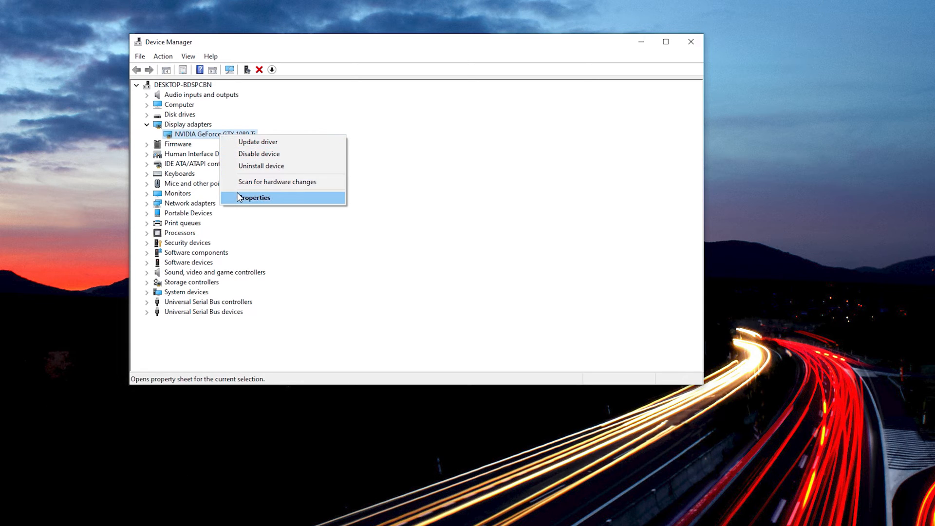
pyautogui.click(254, 198)
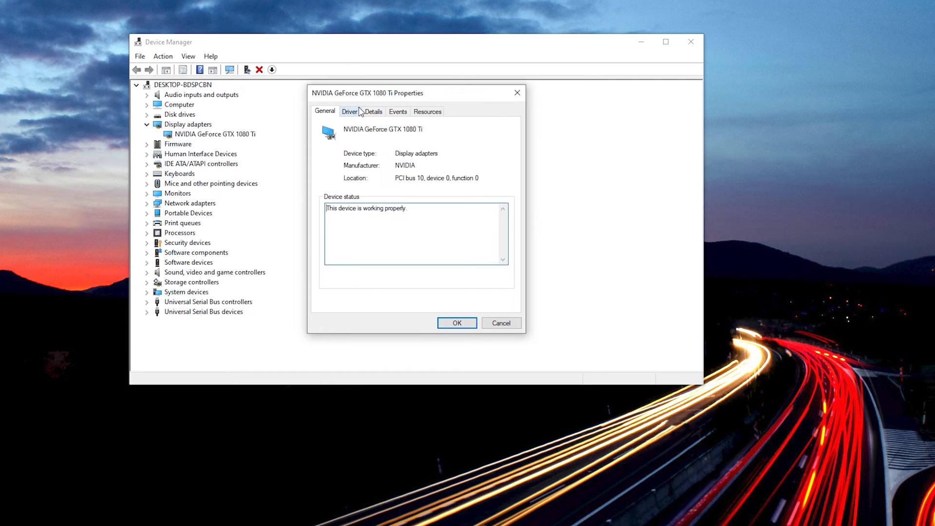
pyautogui.click(349, 111)
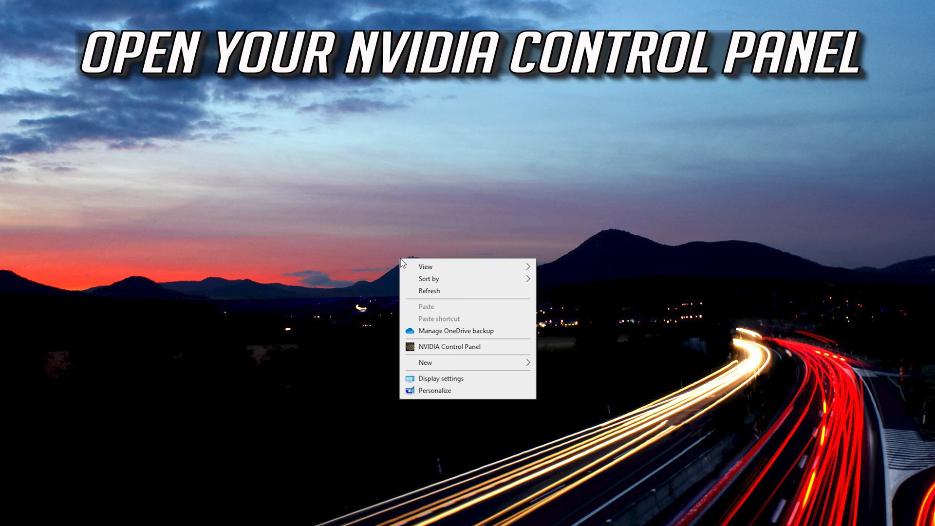
pyautogui.moveTo(429, 360)
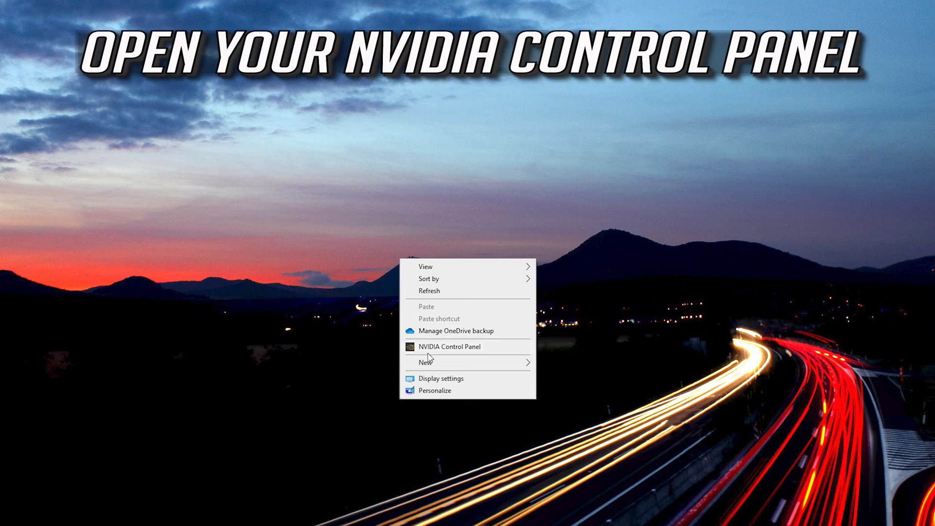
pyautogui.moveTo(466, 349)
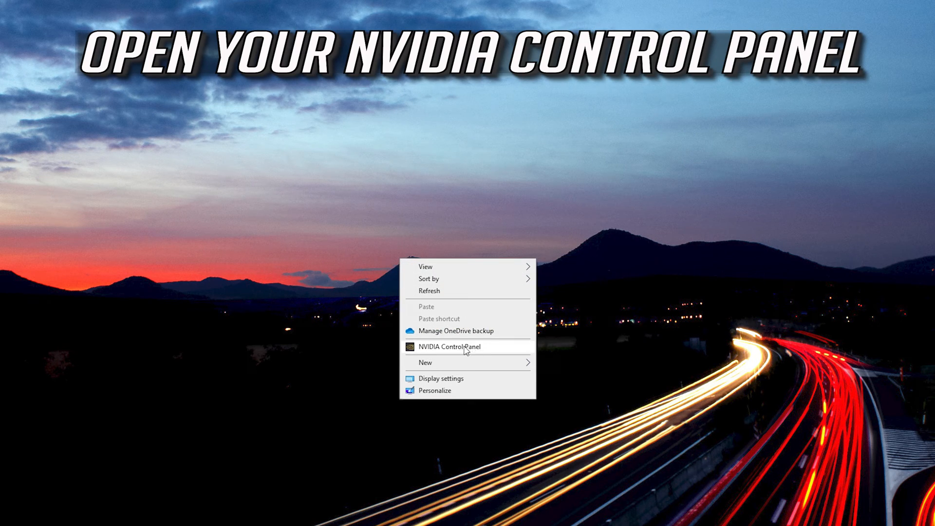
# Launch NVIDIA Control Panel from the desktop context menu, landing on Manage 3D Settings
pyautogui.click(450, 347)
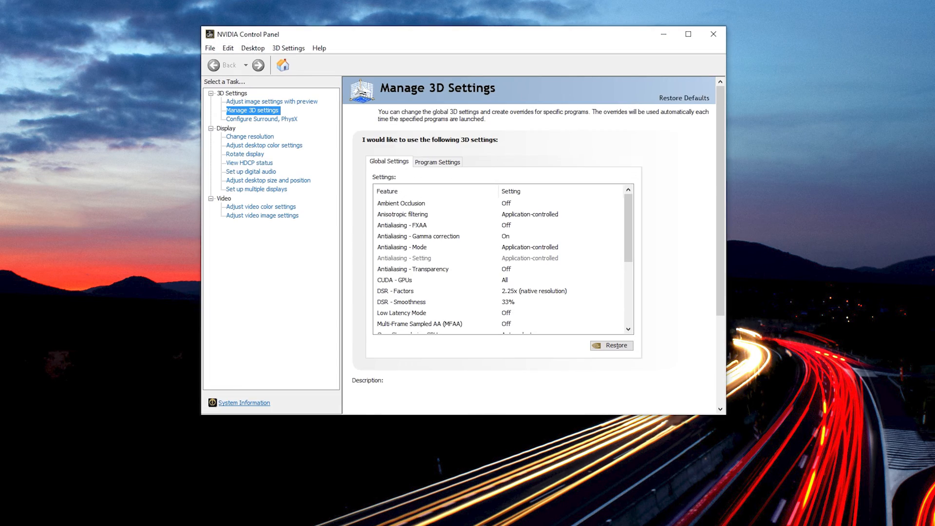